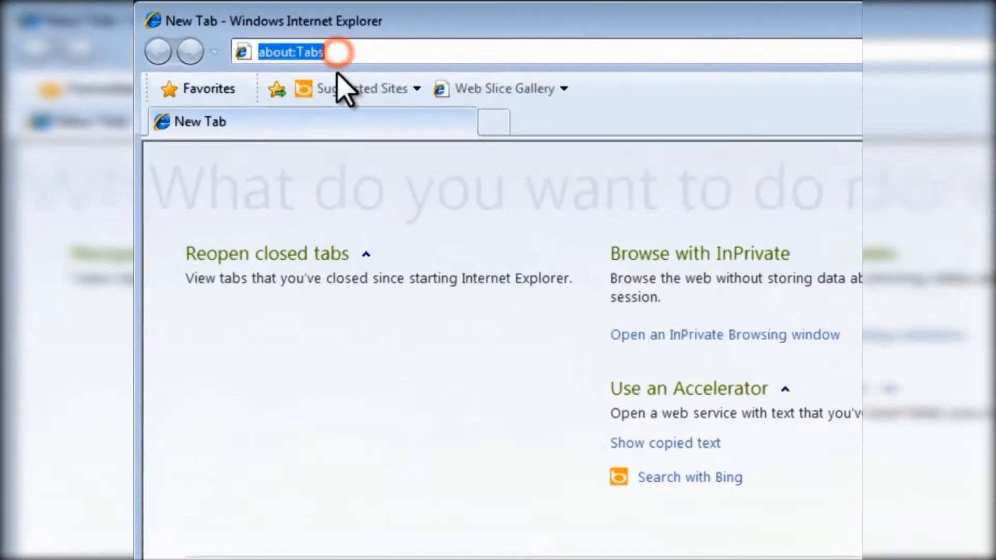
# Load the Siemens Industry Online Support site from the 'support' favorite in the address bar
pyautogui.write('support')
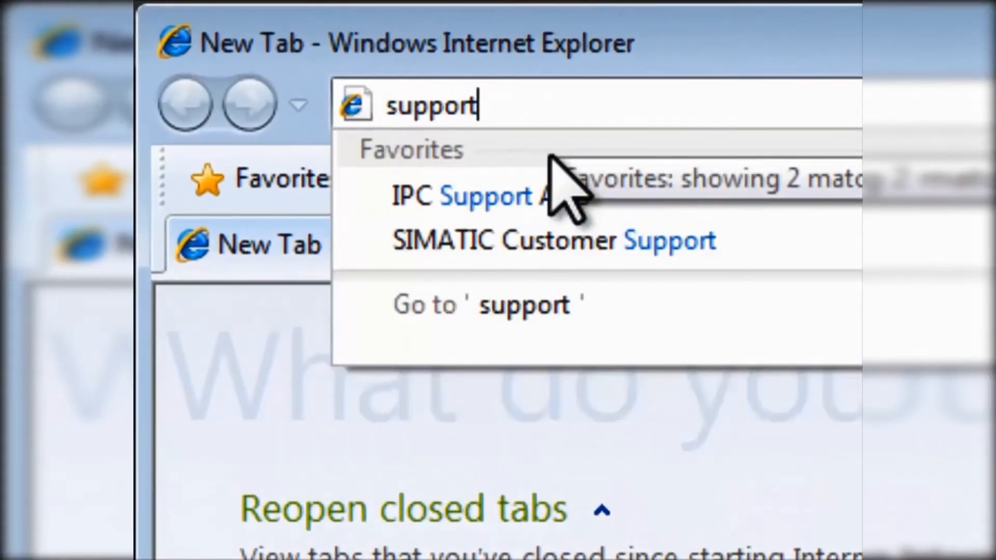
pyautogui.write('.au')
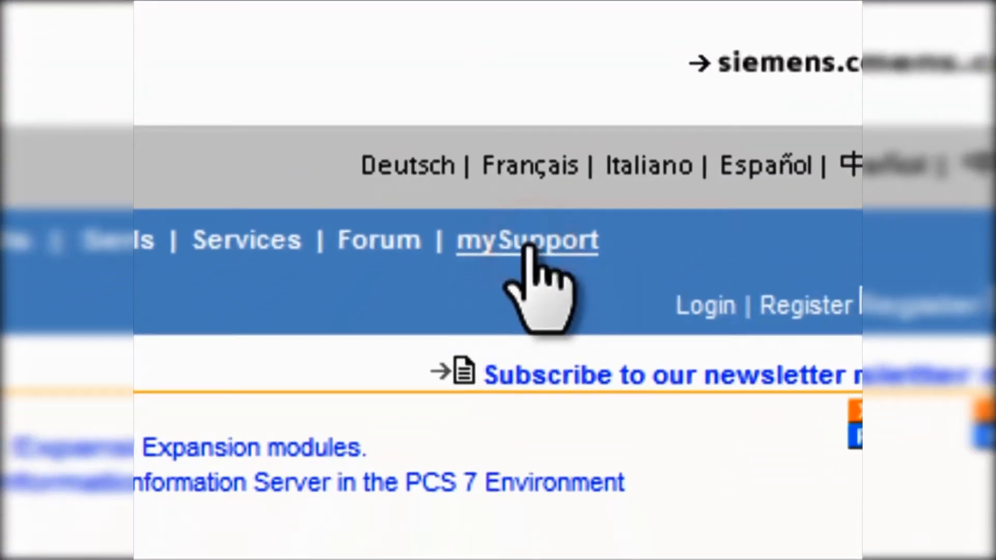
pyautogui.click(527, 240)
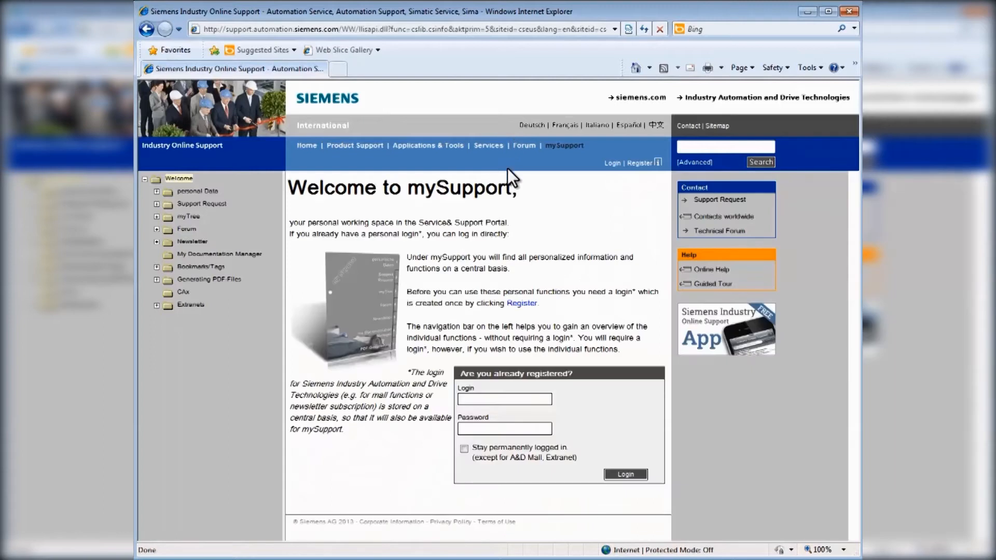
pyautogui.write('joe.bloggs@email.com')
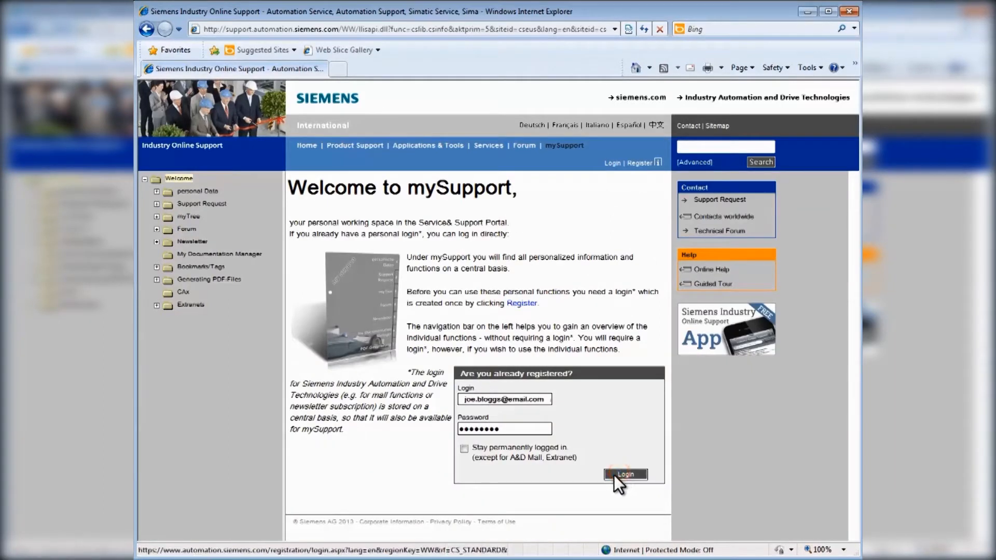
pyautogui.click(625, 474)
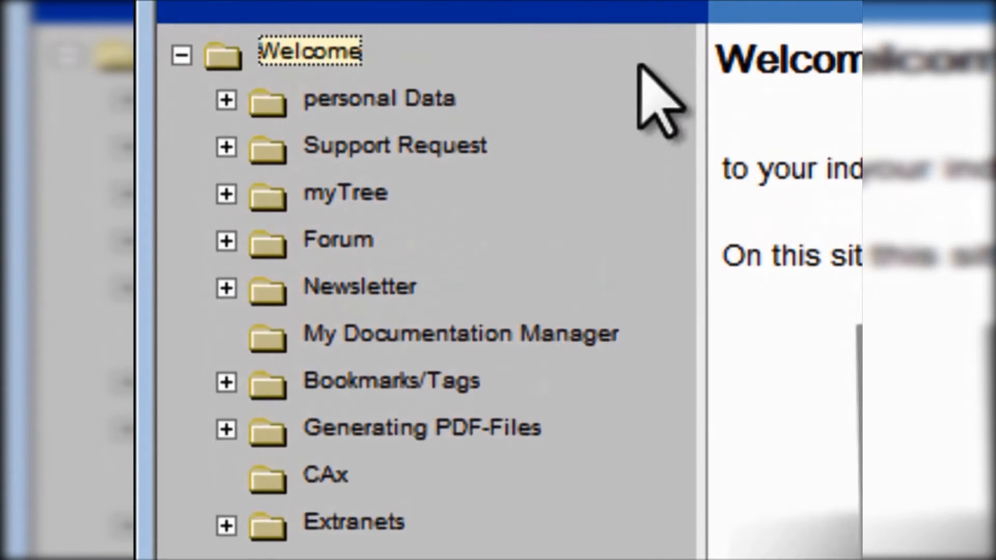
pyautogui.moveTo(671, 323)
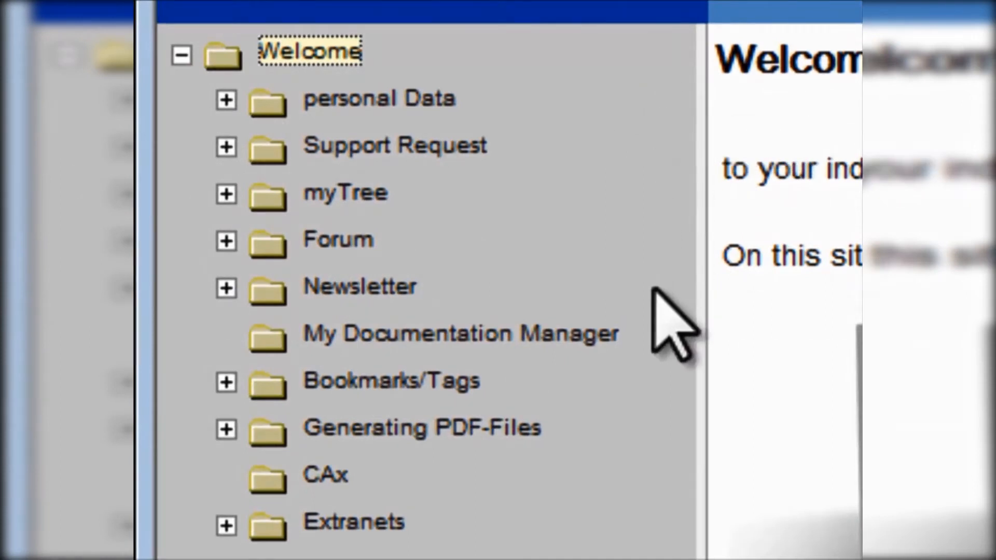
pyautogui.moveTo(267, 159)
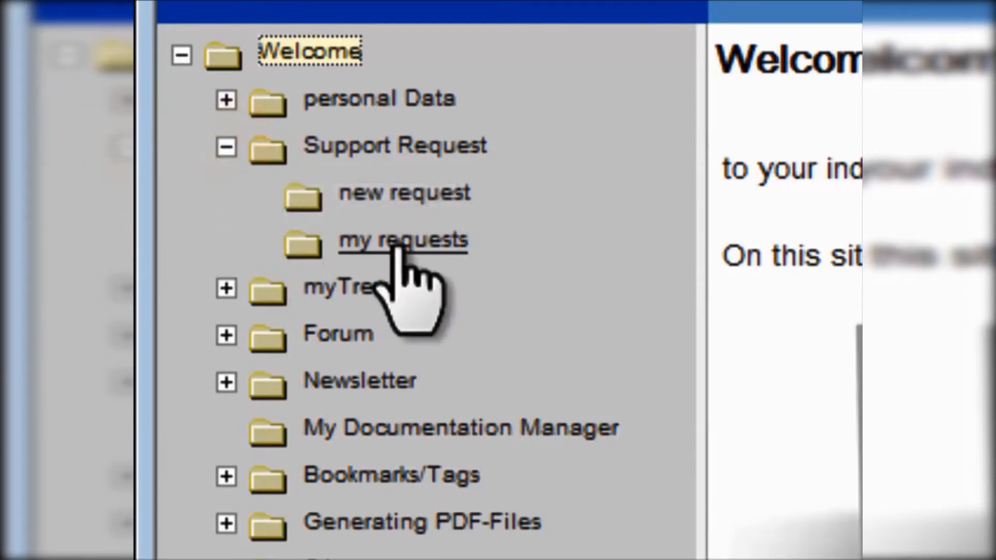
# Open 'my requests' under Support Request in the navigation tree
pyautogui.click(402, 240)
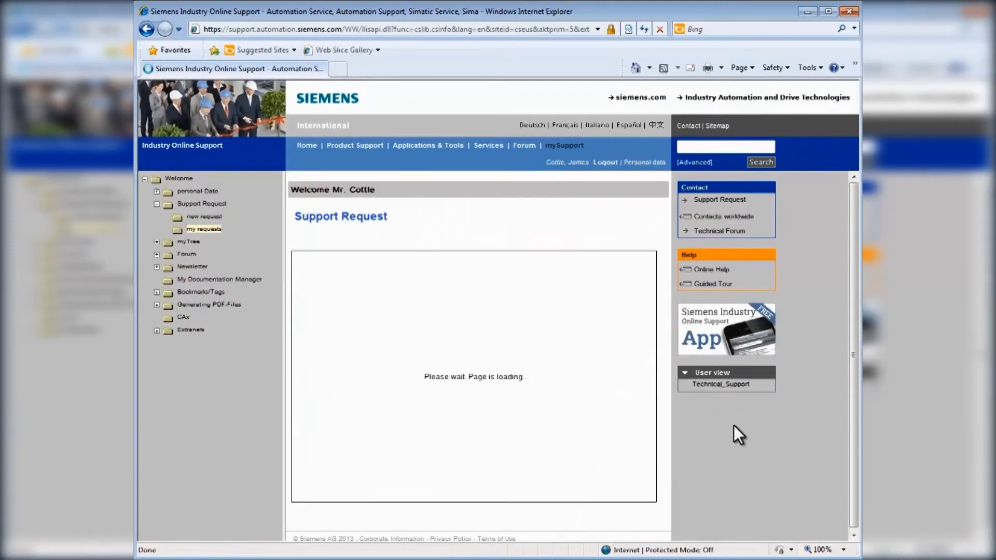
# Filter requests to status Cust. wait and expand the WinCC Comfort V12 compiling-errors request
pyautogui.click(204, 229)
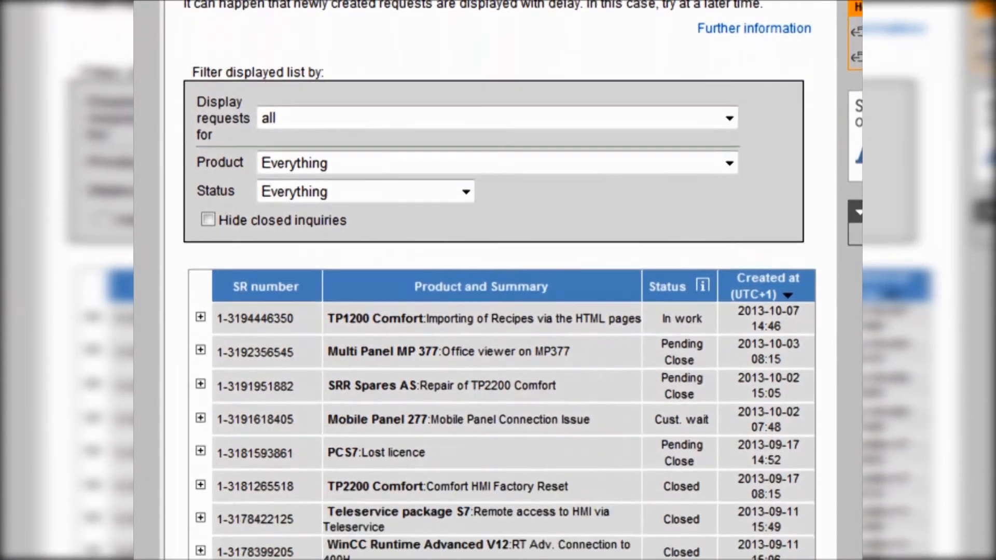
pyautogui.scroll(-3)
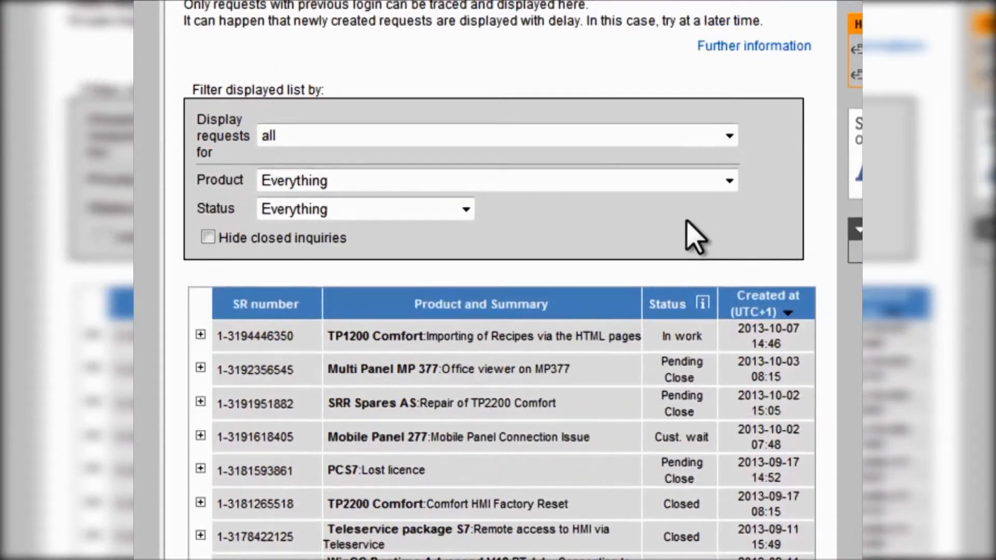
pyautogui.click(364, 209)
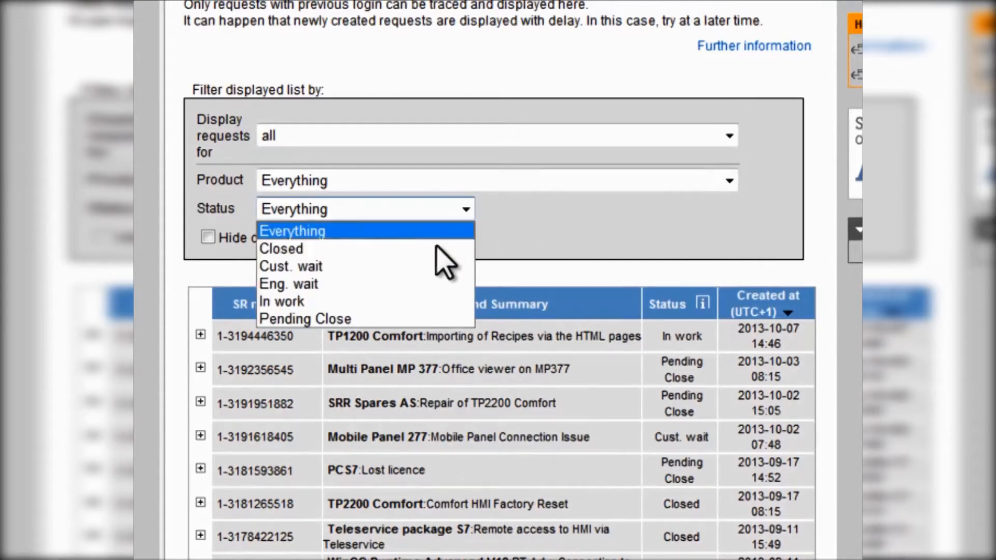
pyautogui.click(281, 300)
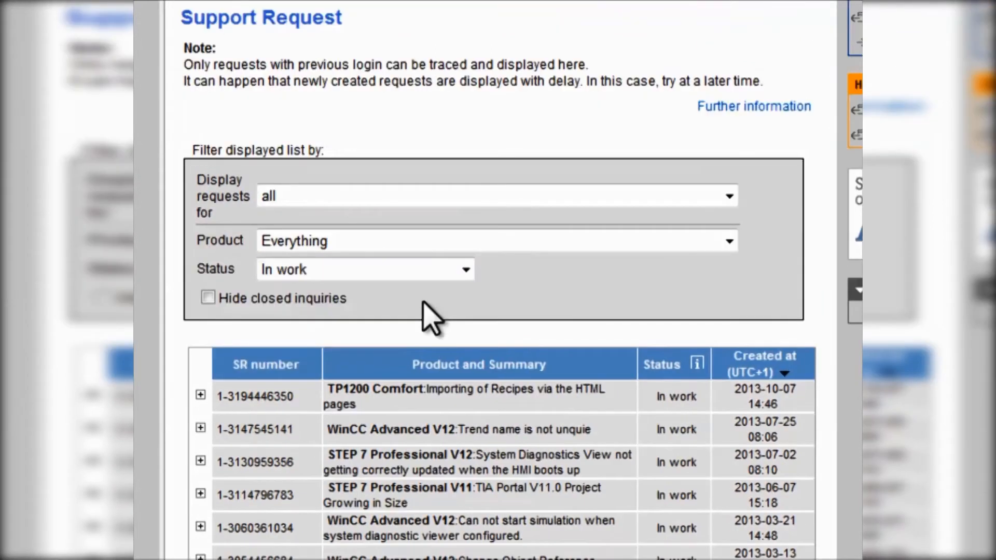
pyautogui.click(464, 269)
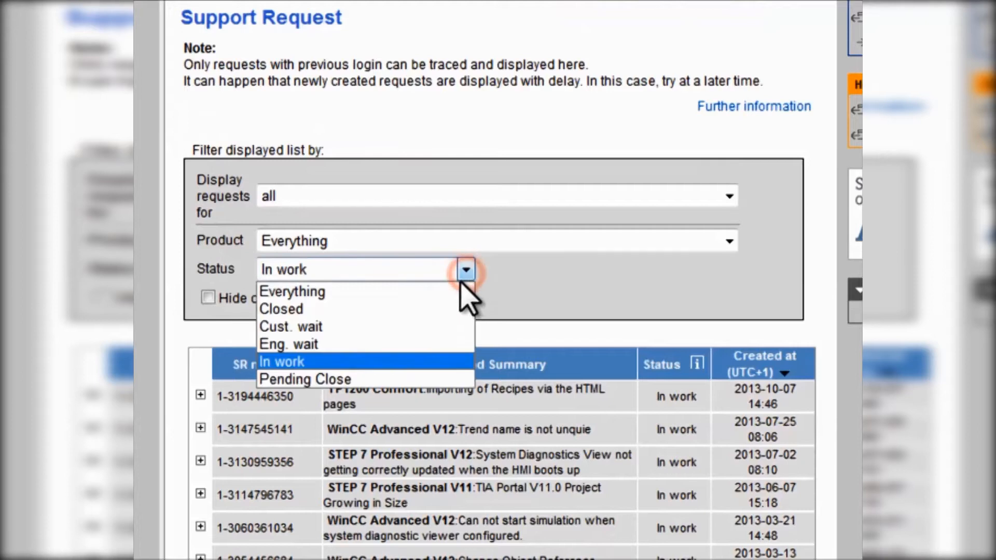
pyautogui.click(291, 326)
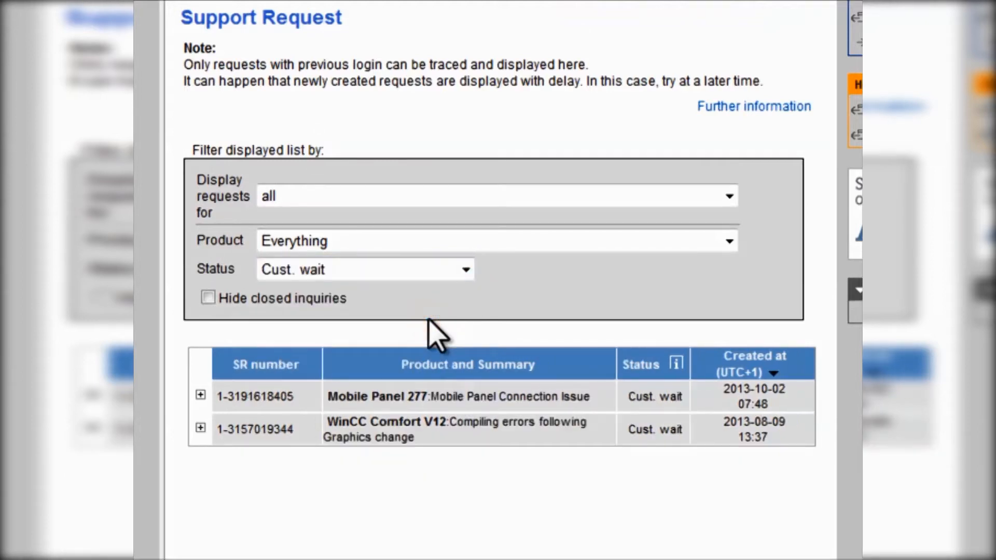
pyautogui.click(200, 428)
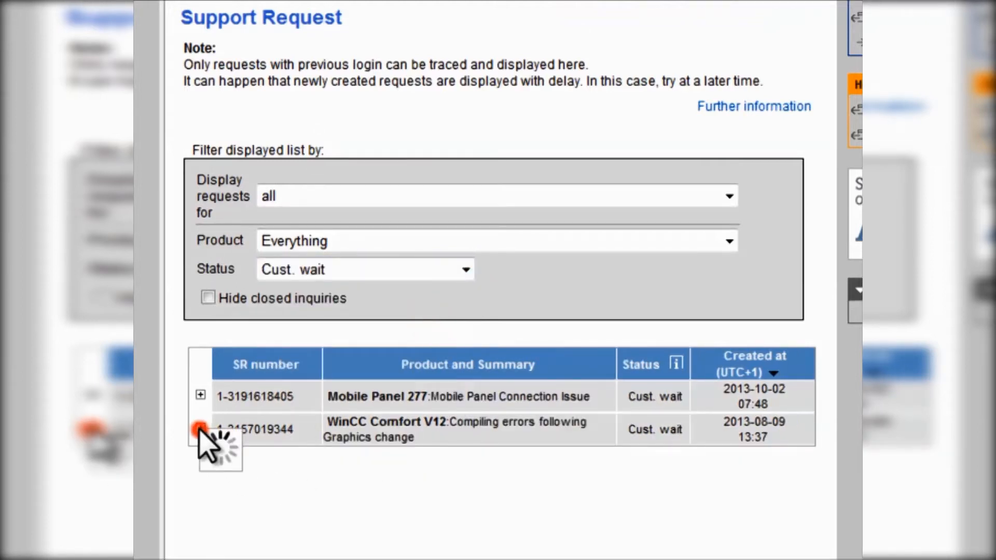
pyautogui.click(200, 429)
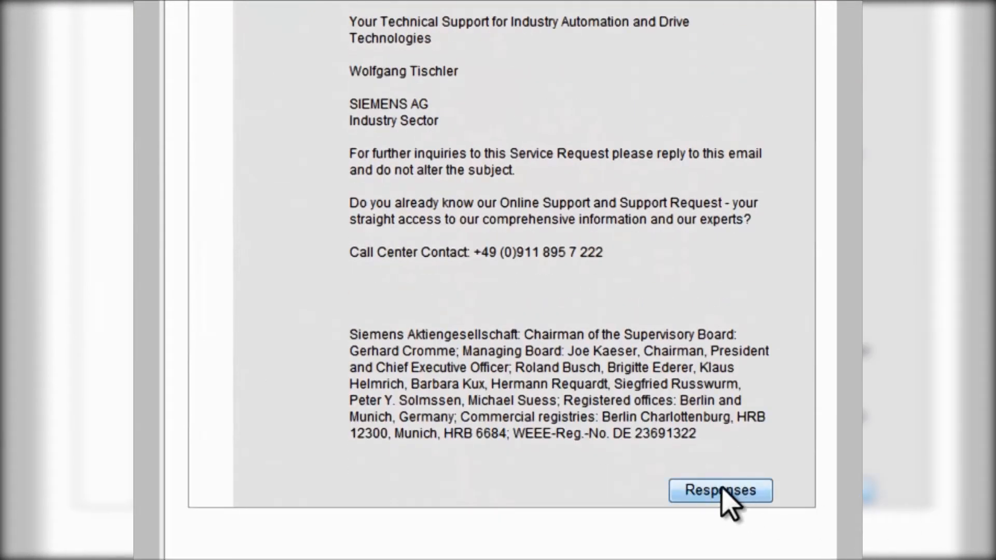
# Send the response 'thank you for your email.' on the WinCC Comfort V12 request
pyautogui.click(719, 490)
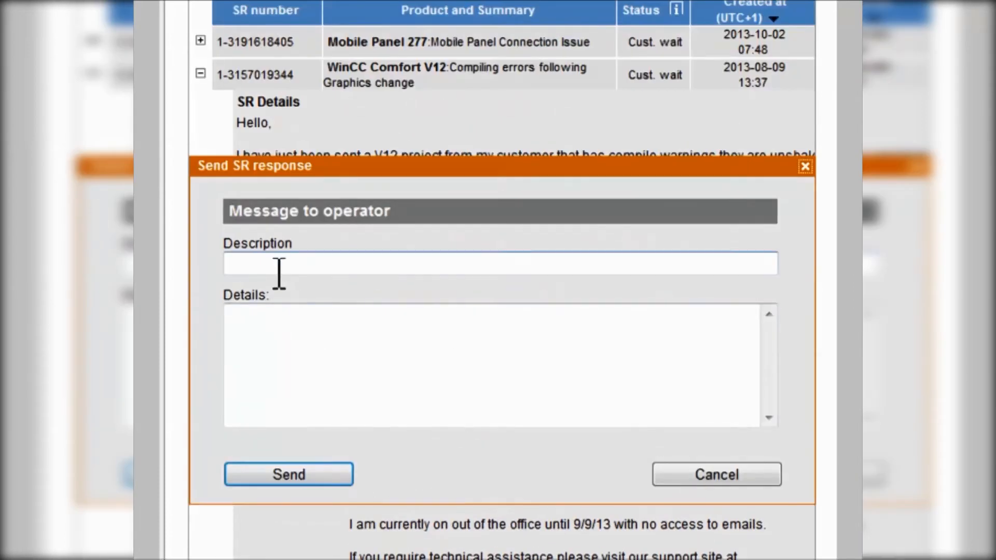
pyautogui.write('thank you')
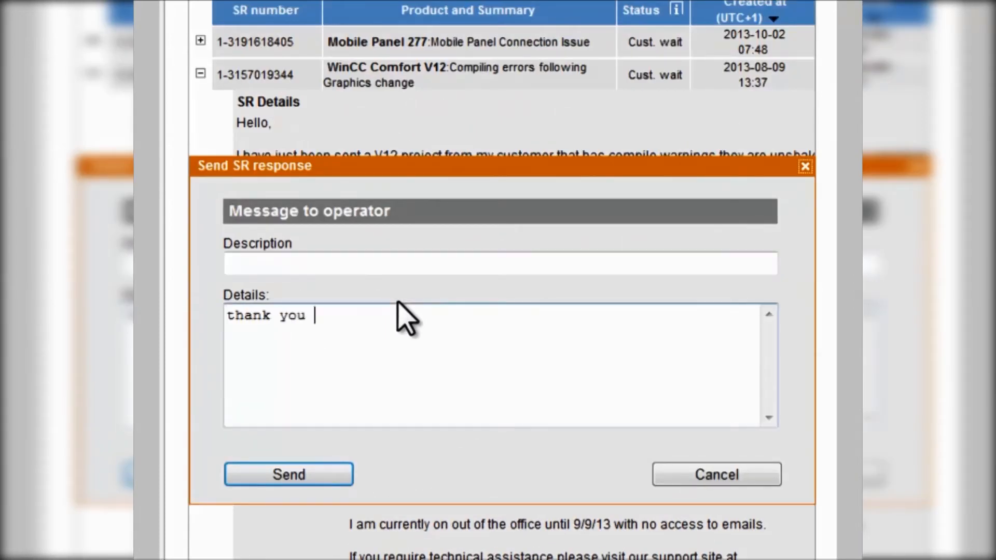
pyautogui.write('for your email.')
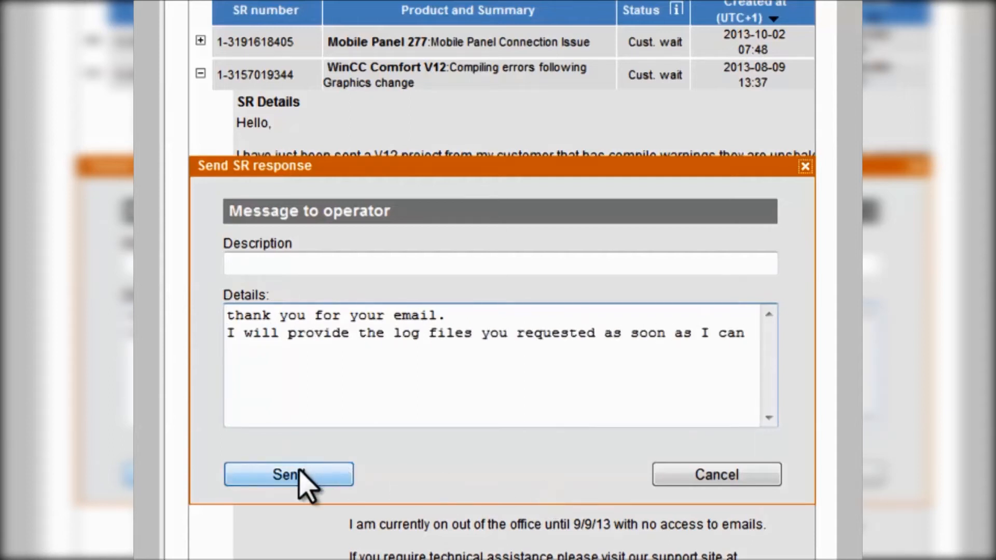
pyautogui.click(289, 474)
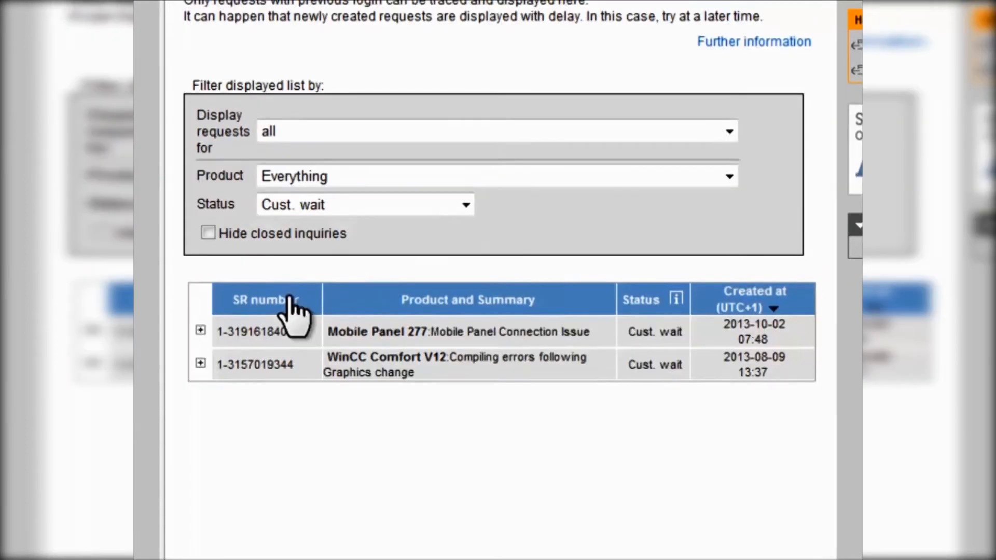
# Set the Status filter back to Everything
pyautogui.click(465, 204)
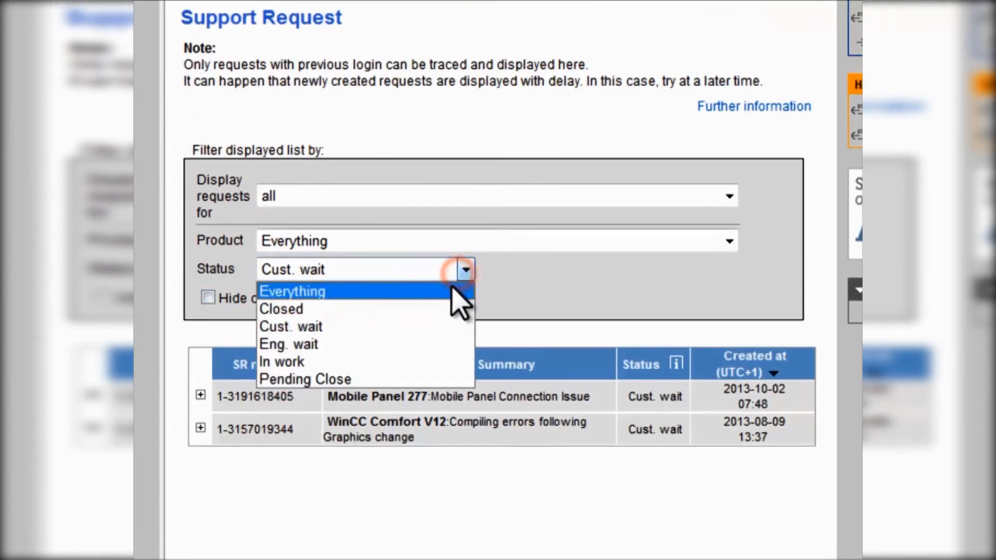
pyautogui.click(292, 291)
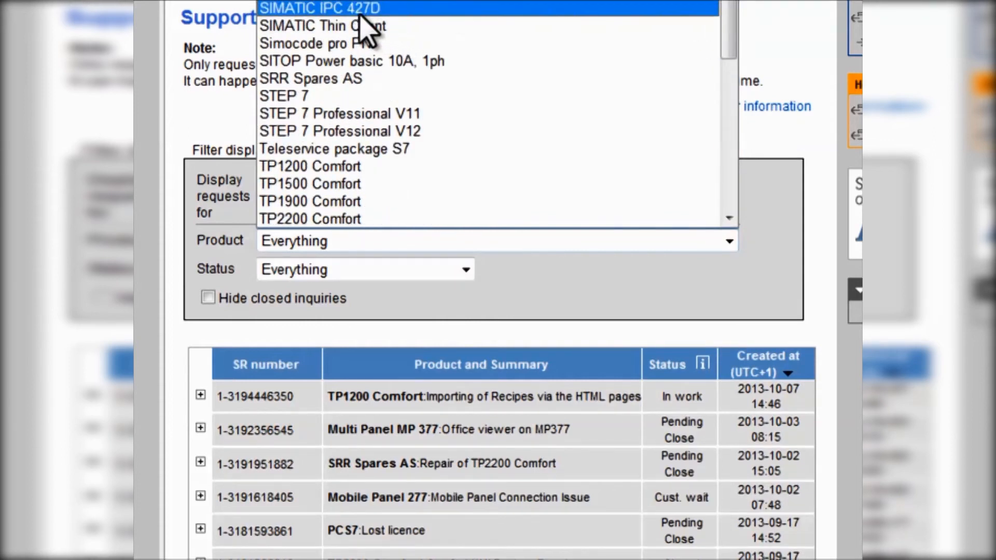
# Filter to product SIMATIC IPC 427D and expand its closed MTBF request
pyautogui.click(319, 7)
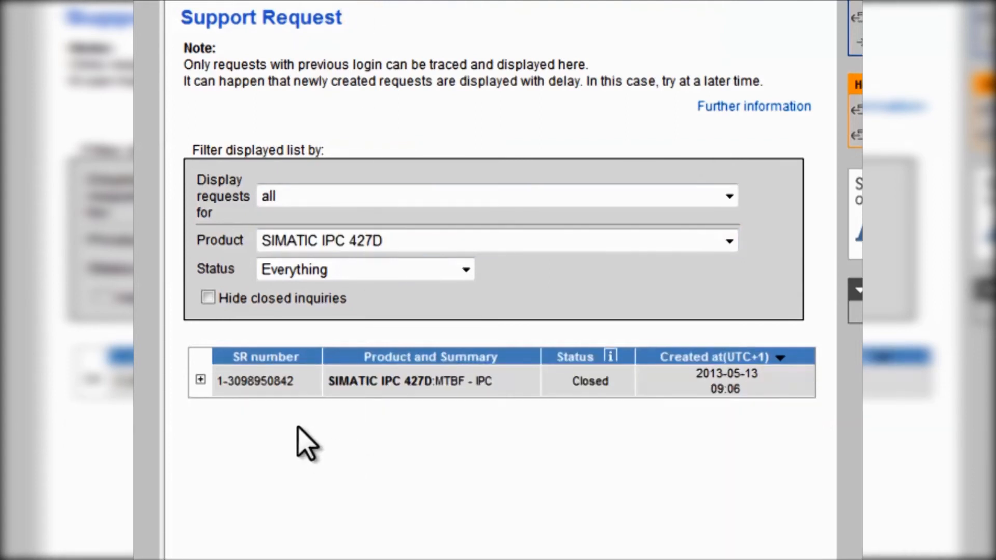
pyautogui.click(200, 379)
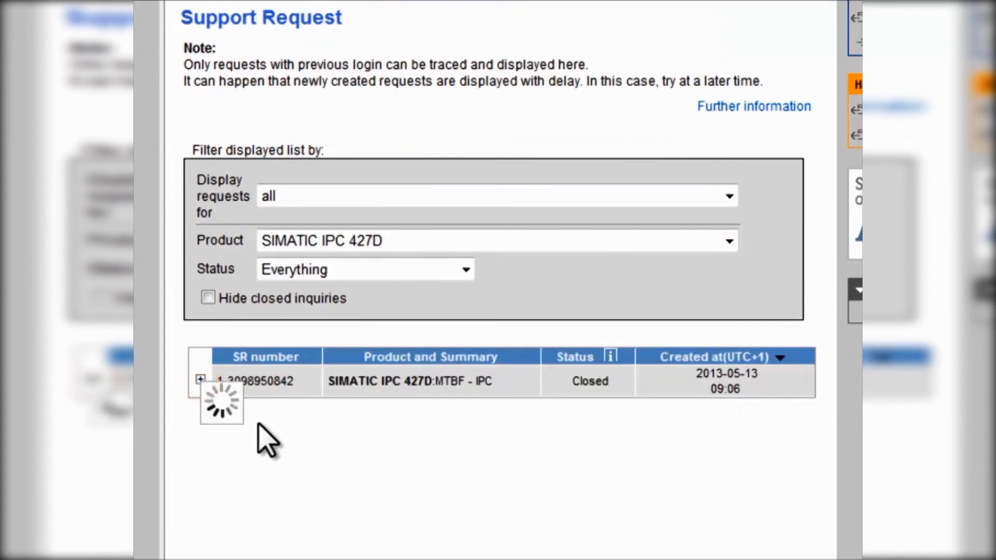
pyautogui.click(200, 380)
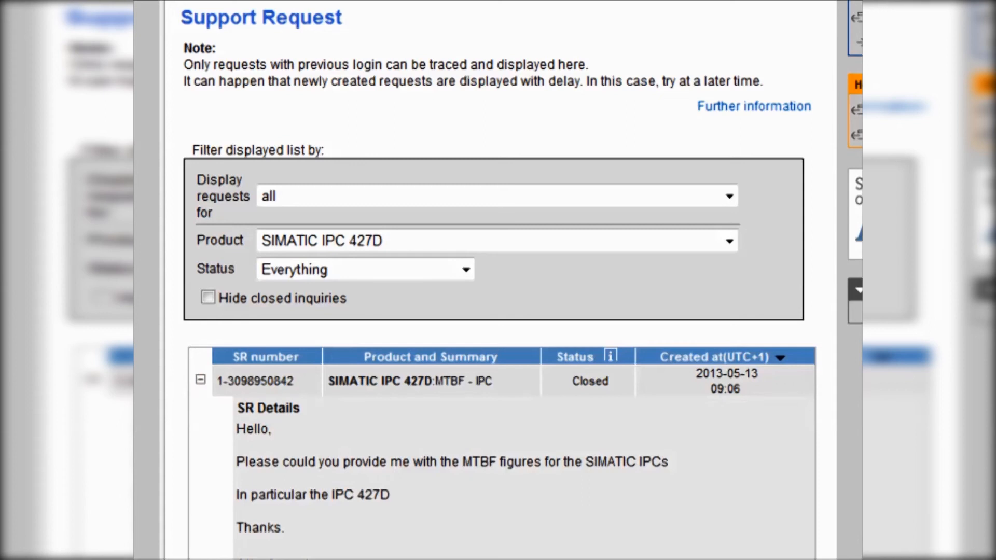